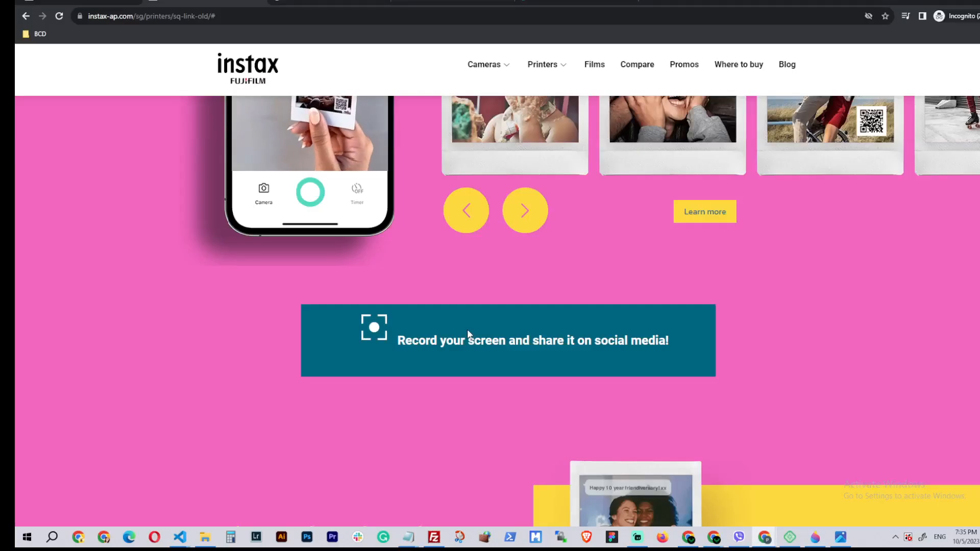
Scroll to the How to use INSTAX Connect section and open then close its how-to popup.
scroll("down", 3)
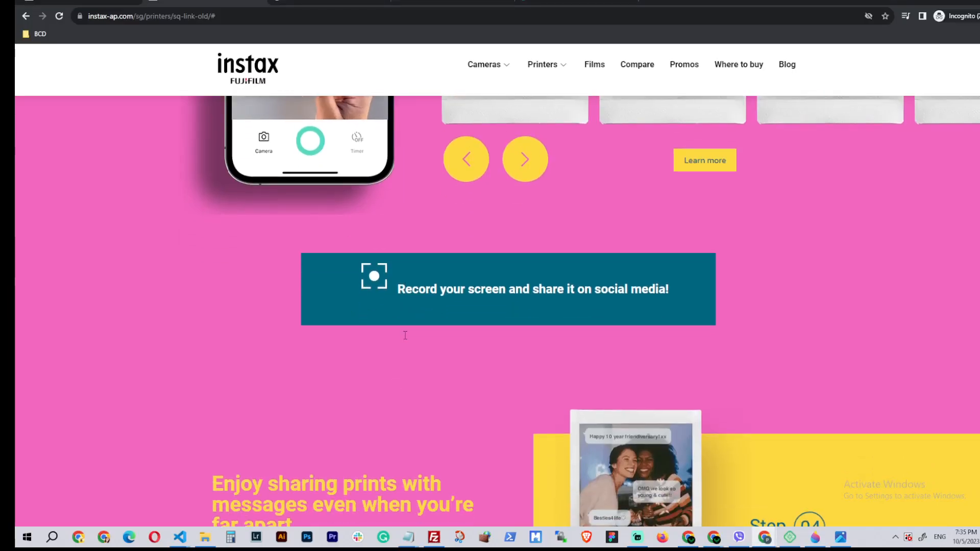
scroll("down", 3)
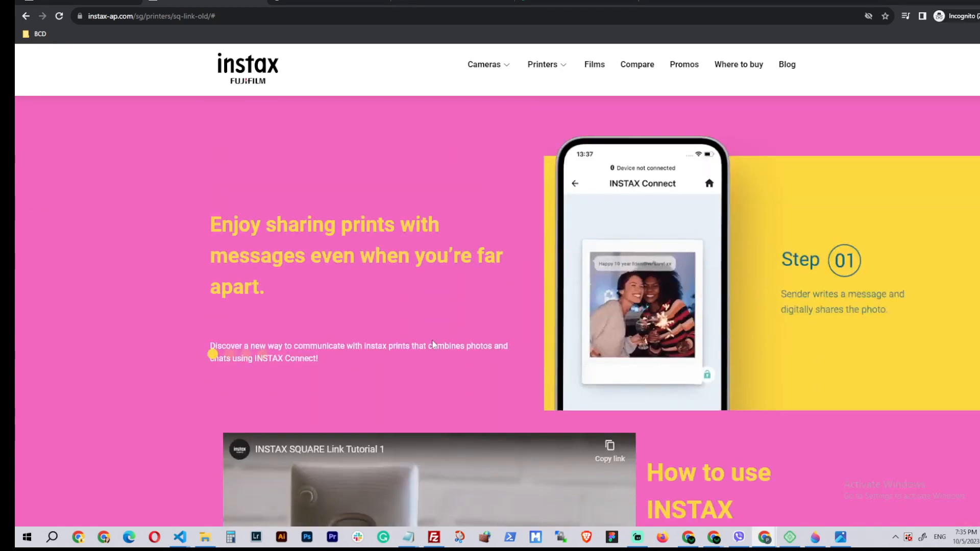
scroll("down", 3)
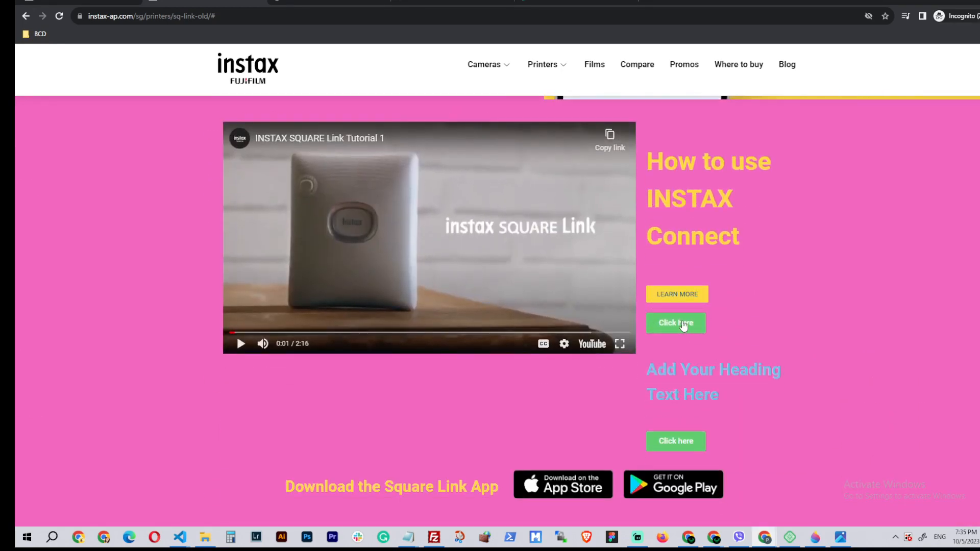
left_click(675, 324)
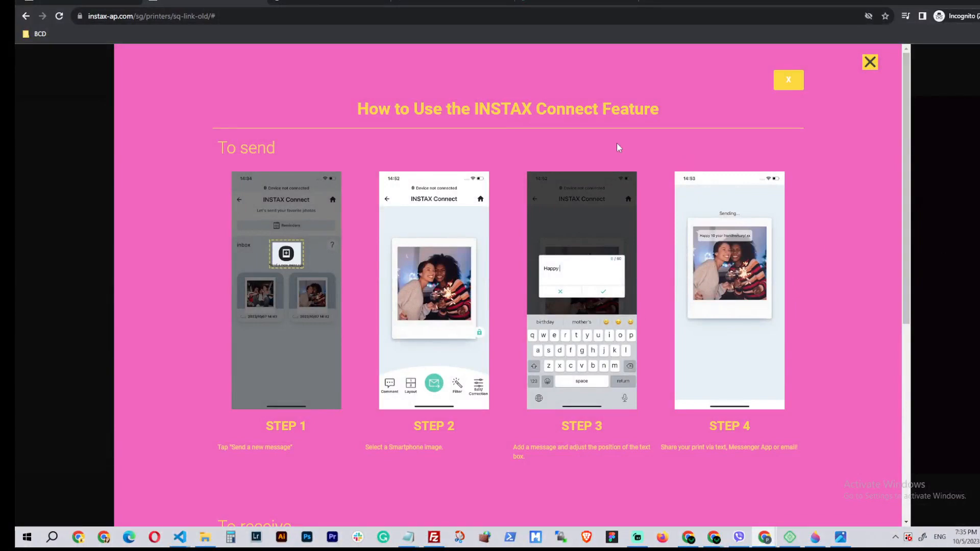
mouse_move(868, 105)
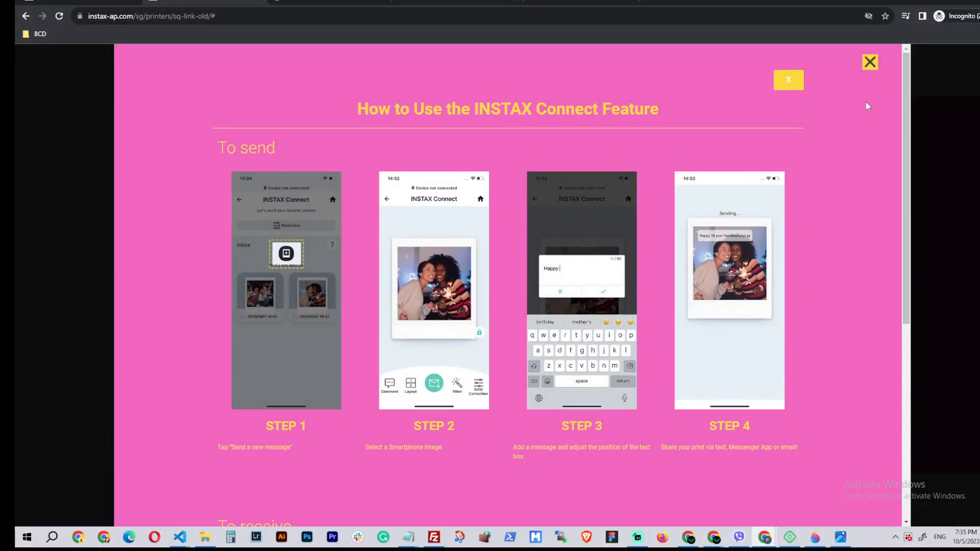
left_click(870, 61)
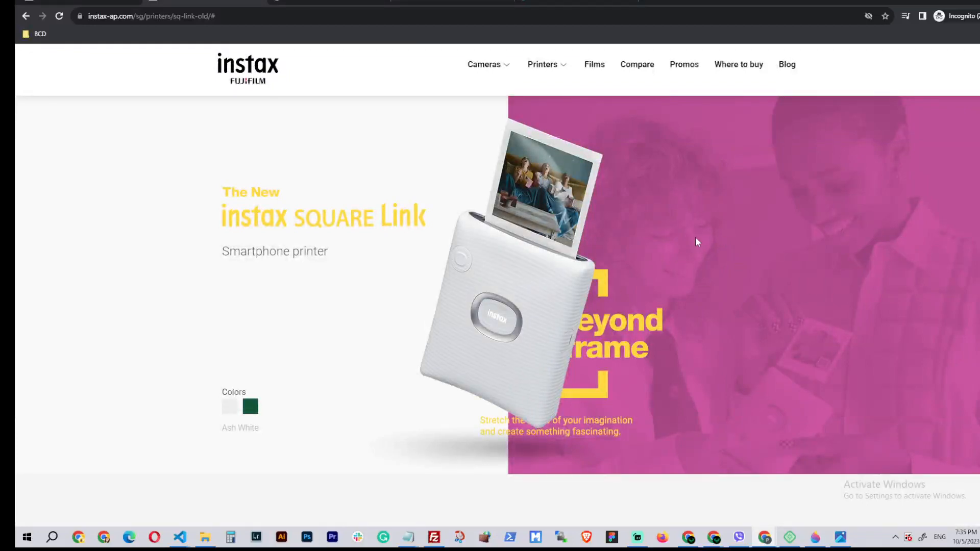
With the developer tools open beside the page, reopen and close the INSTAX Connect popup.
scroll("down", 3)
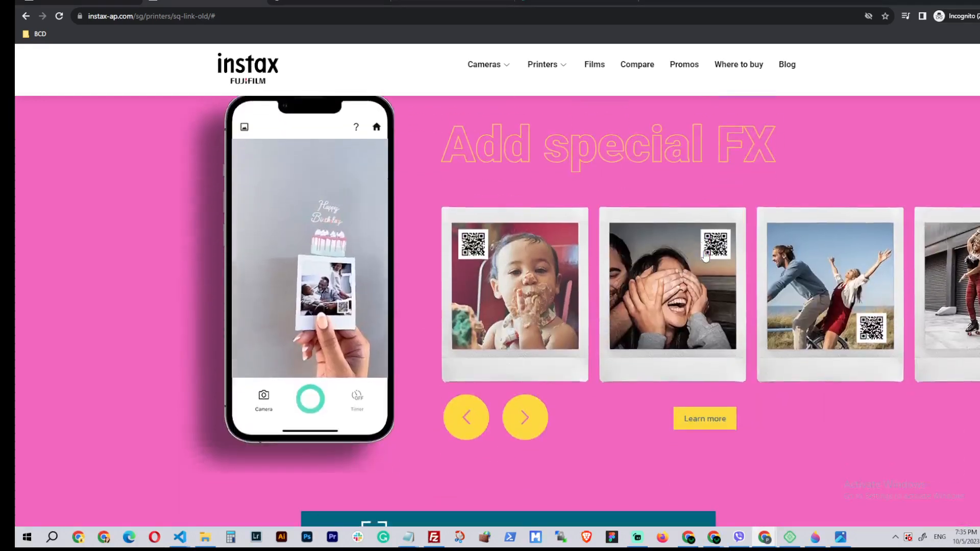
scroll("down", 3)
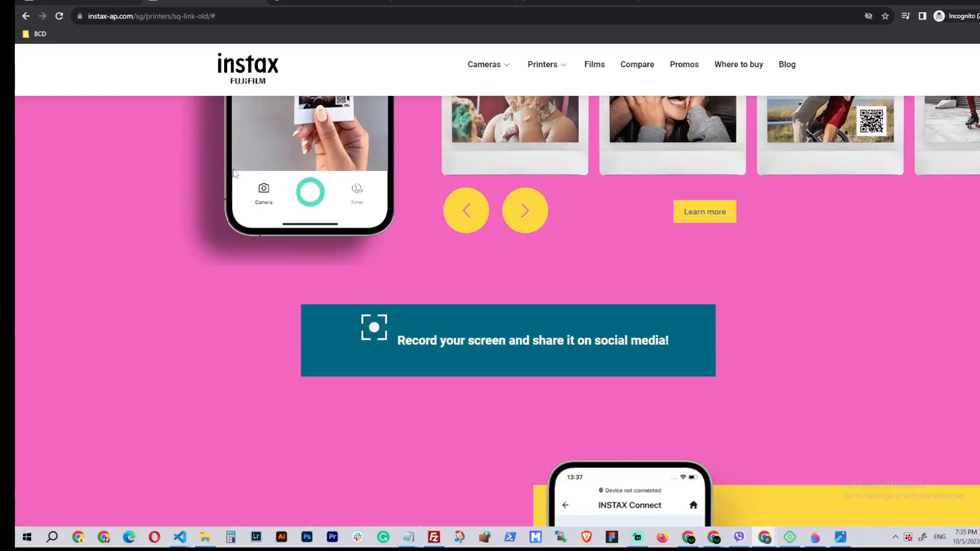
scroll("up", 3)
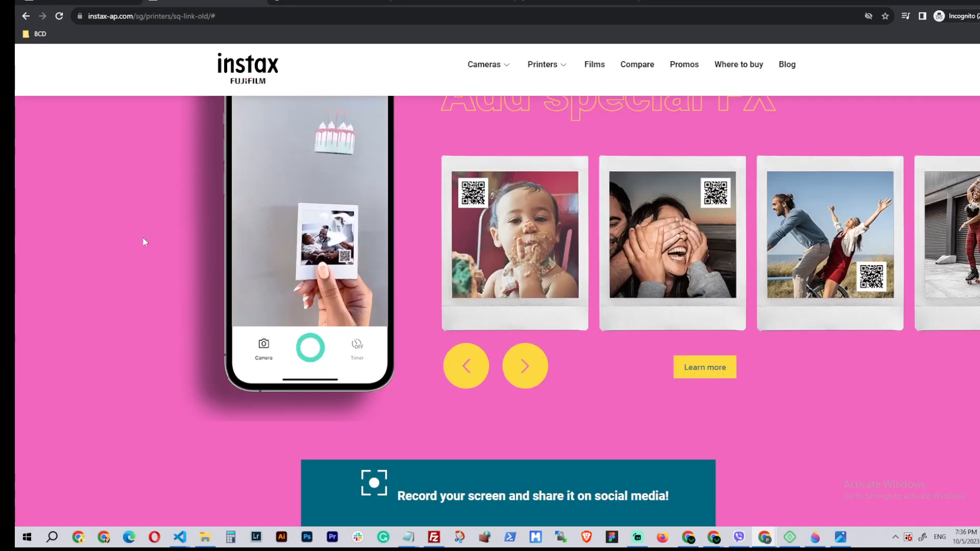
key("F12")
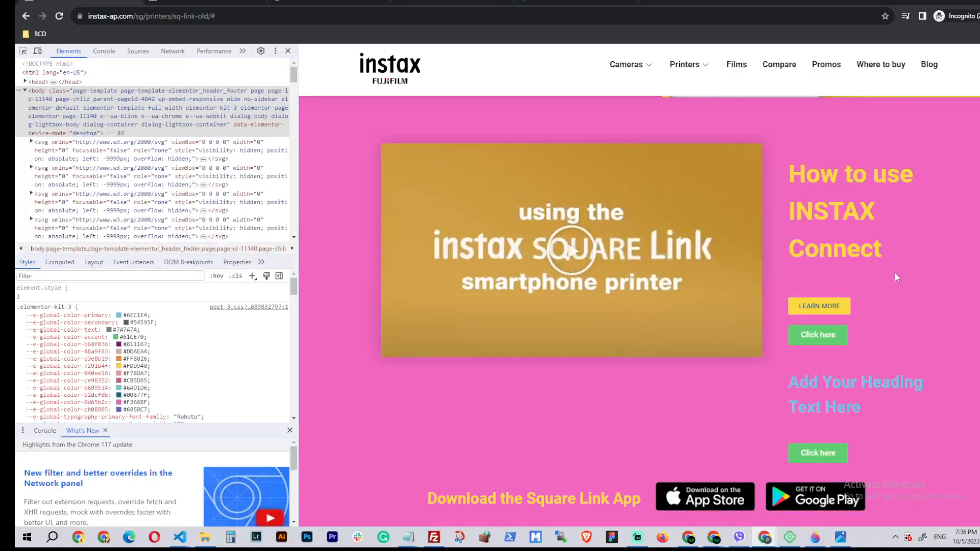
mouse_move(872, 373)
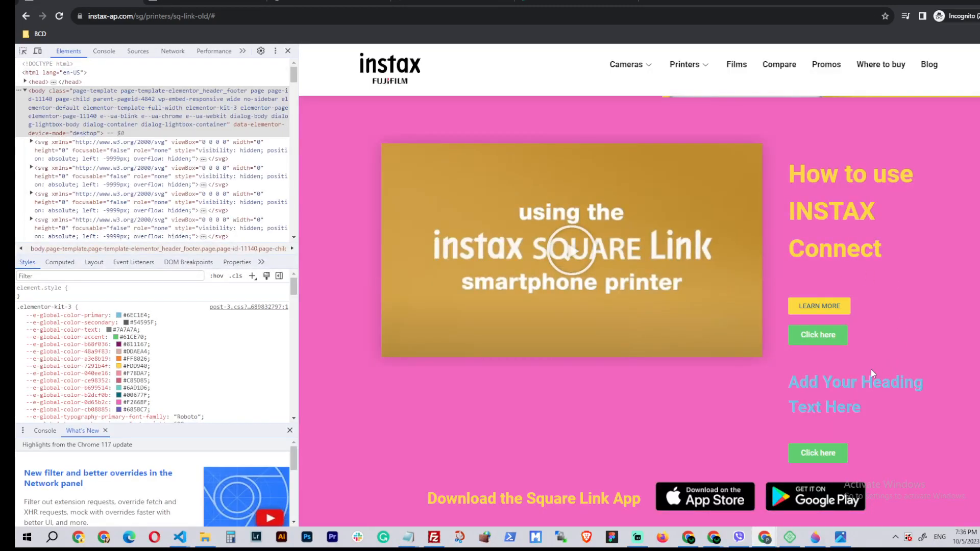
left_click(817, 335)
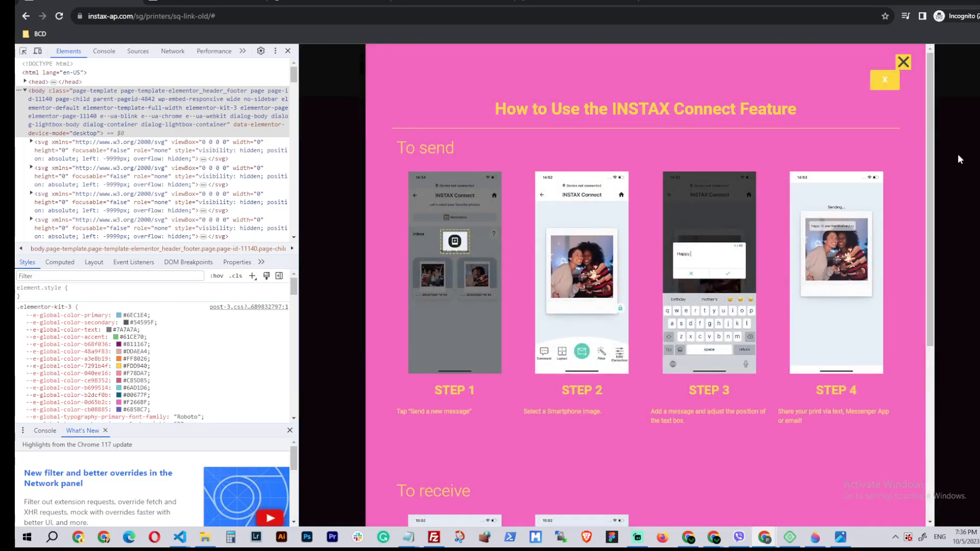
left_click(903, 62)
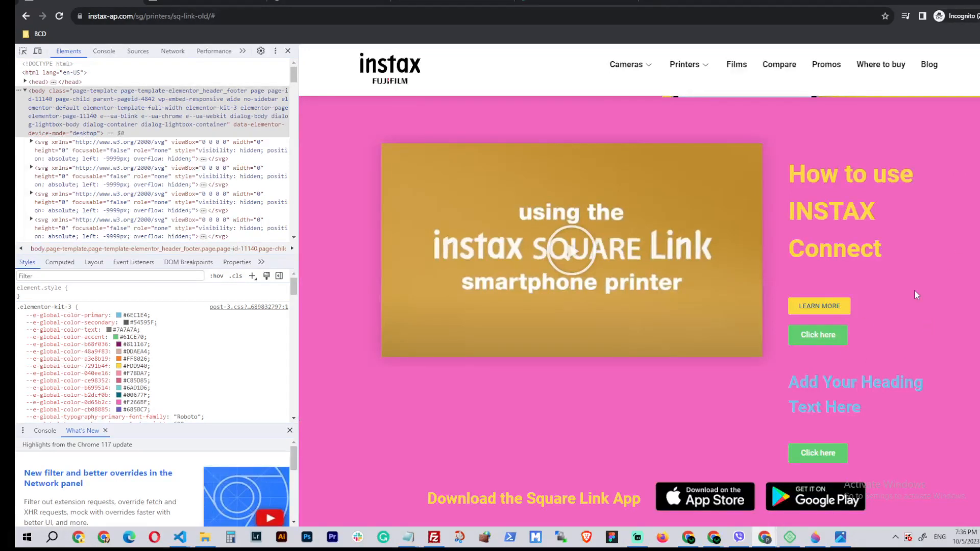
mouse_move(333, 128)
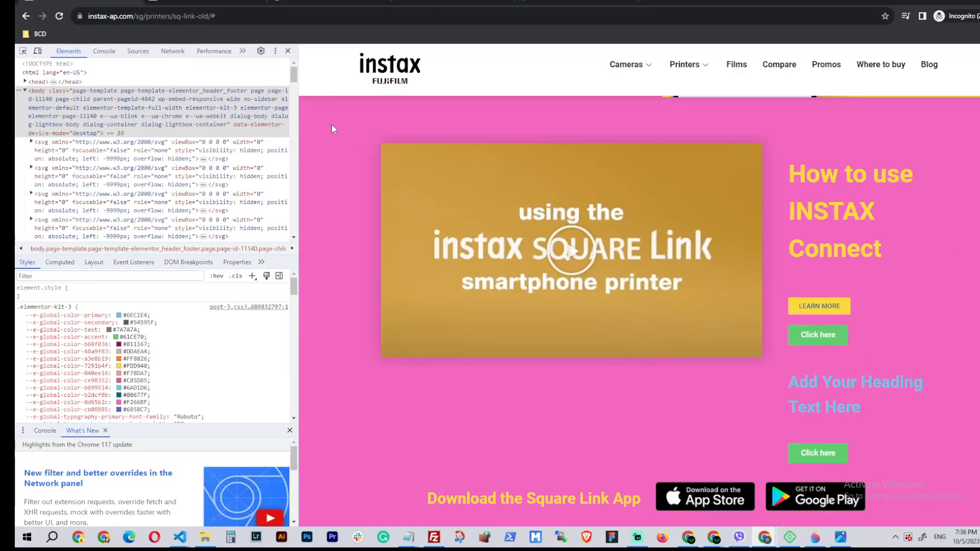
mouse_move(819, 306)
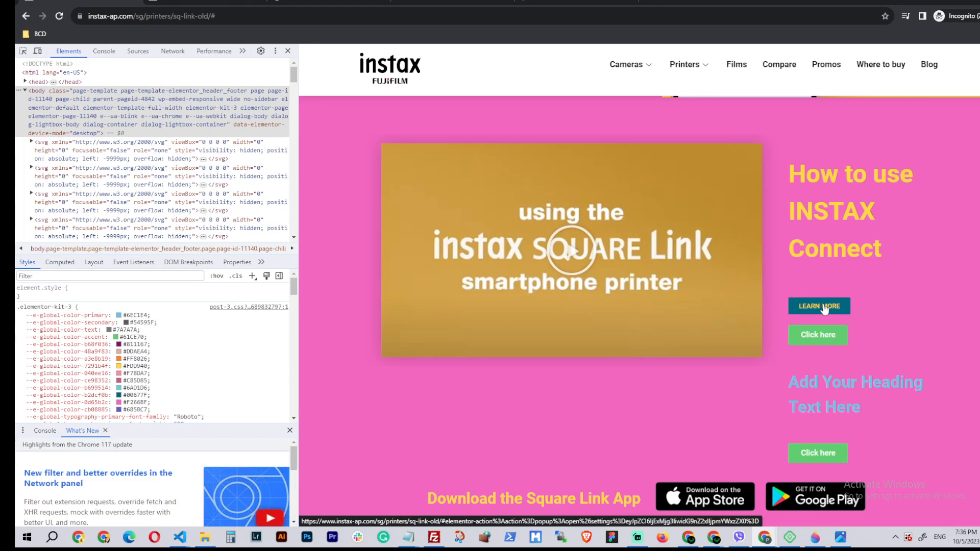
mouse_move(938, 325)
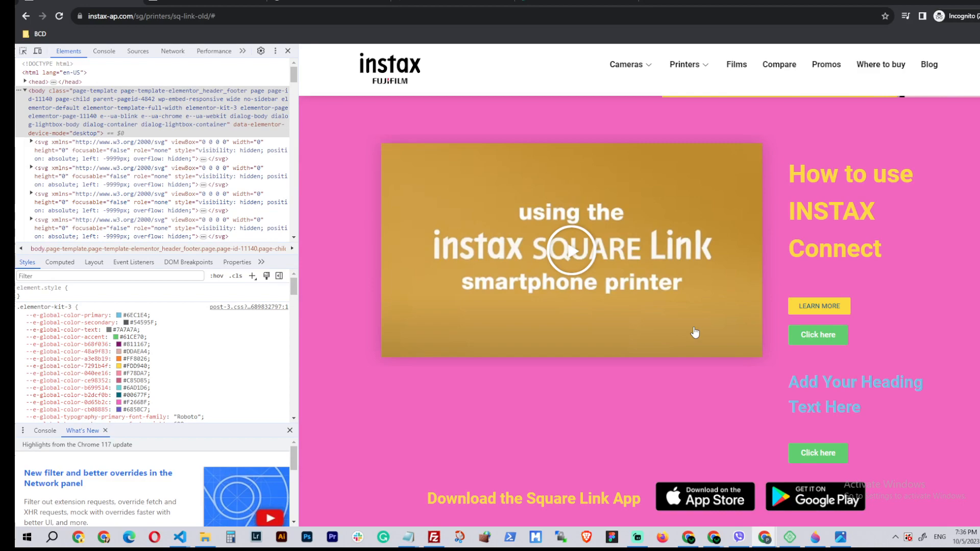
mouse_move(394, 235)
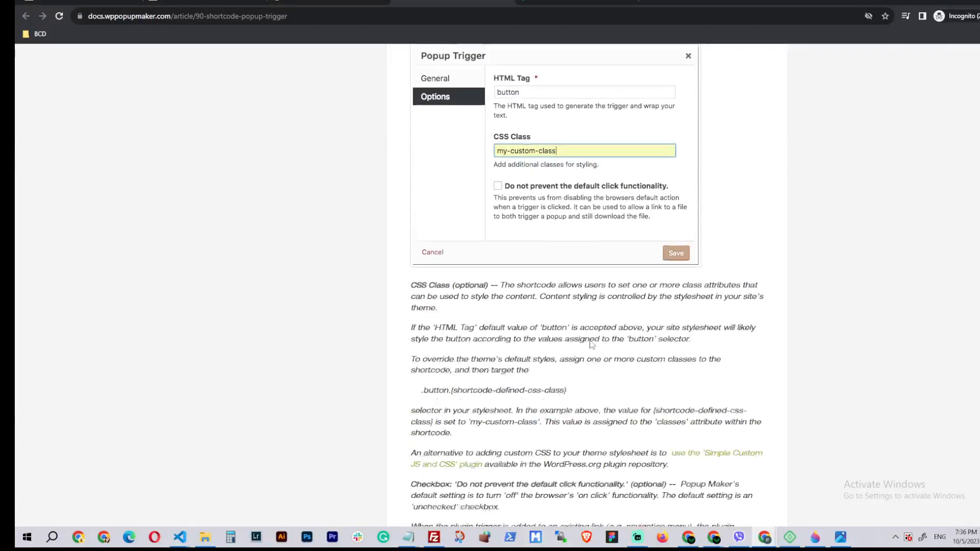
Scroll through the Shortcode: Popup Trigger article covering the CSS Class option.
scroll("up", 3)
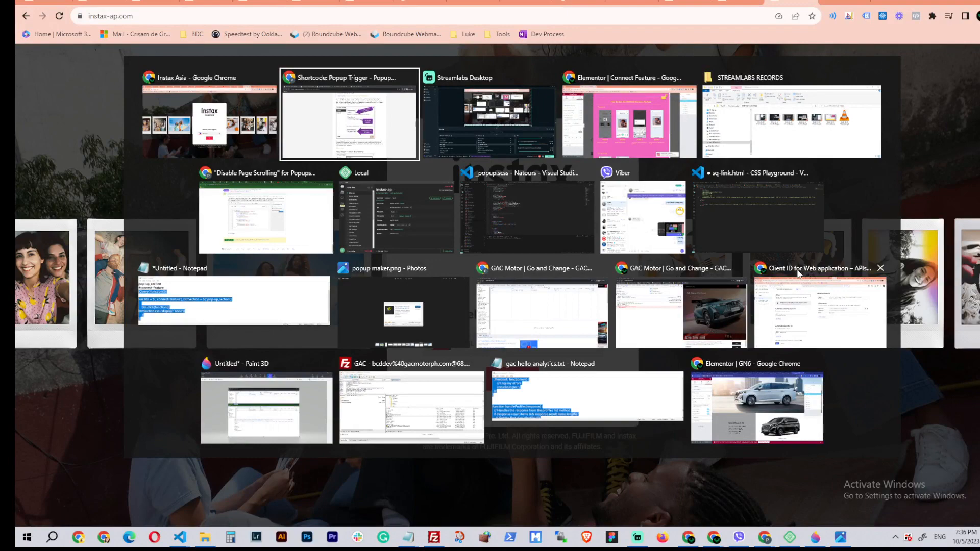
Review the Elementor popup page-scroll fix README, then switch to the Elementor popup editor.
left_click(208, 112)
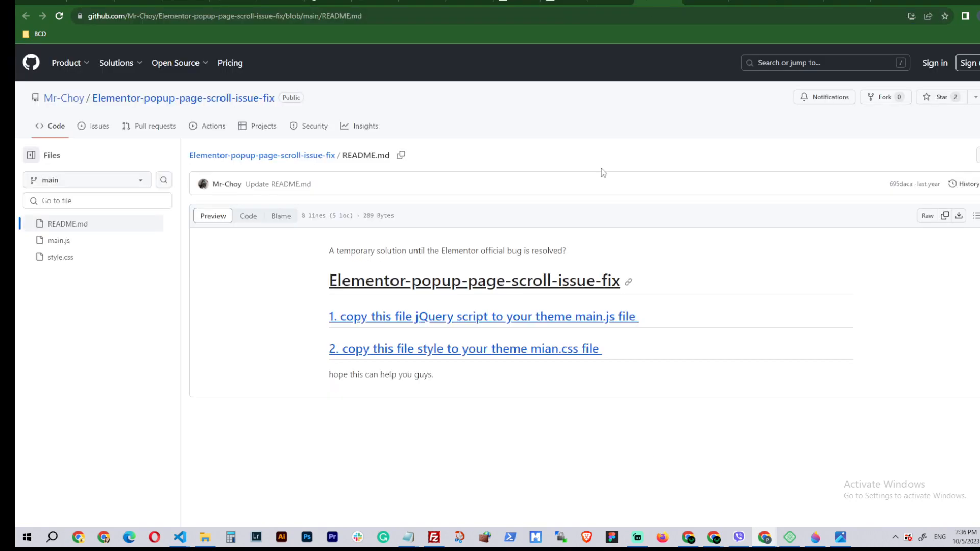
mouse_move(423, 352)
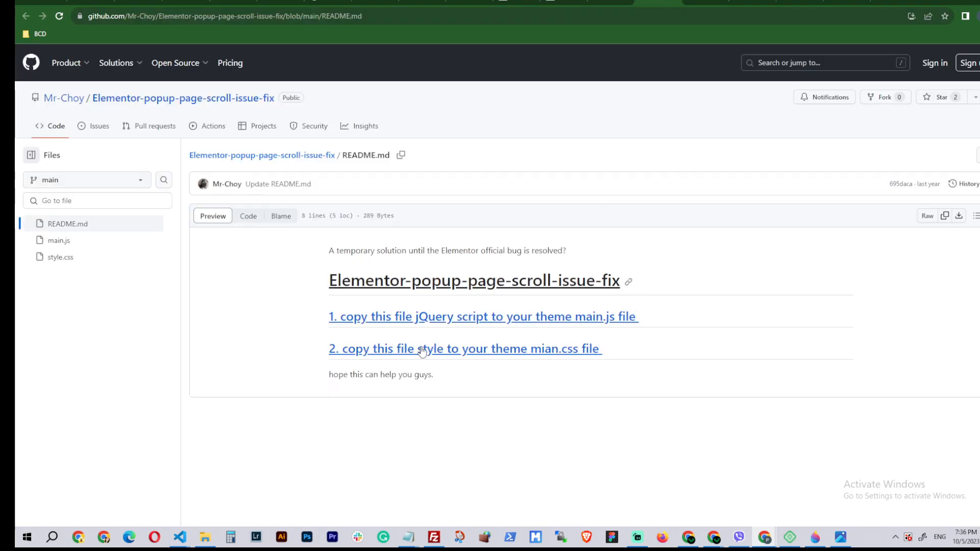
key("Alt+Tab")
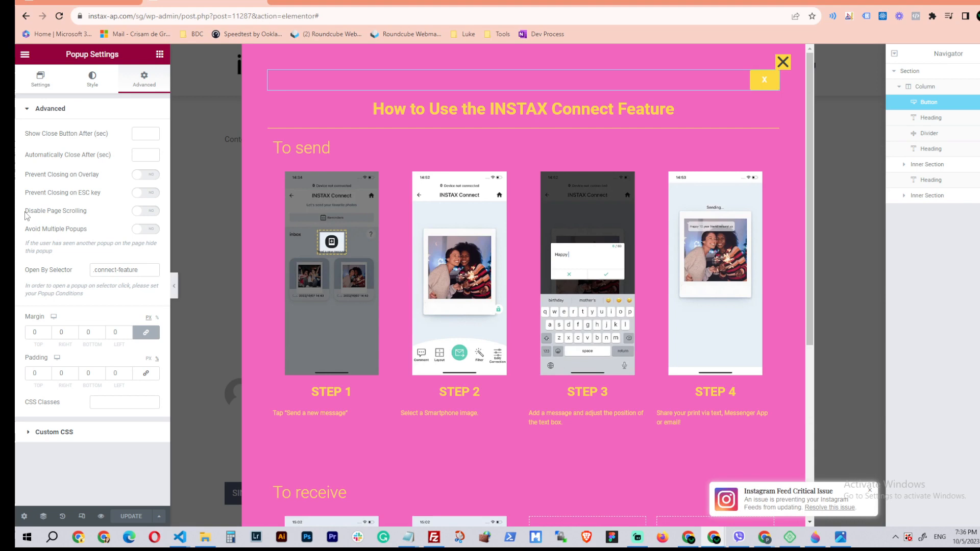
Turn the popup's Disable Page Scrolling option on, then switch it back off.
double_click(55, 210)
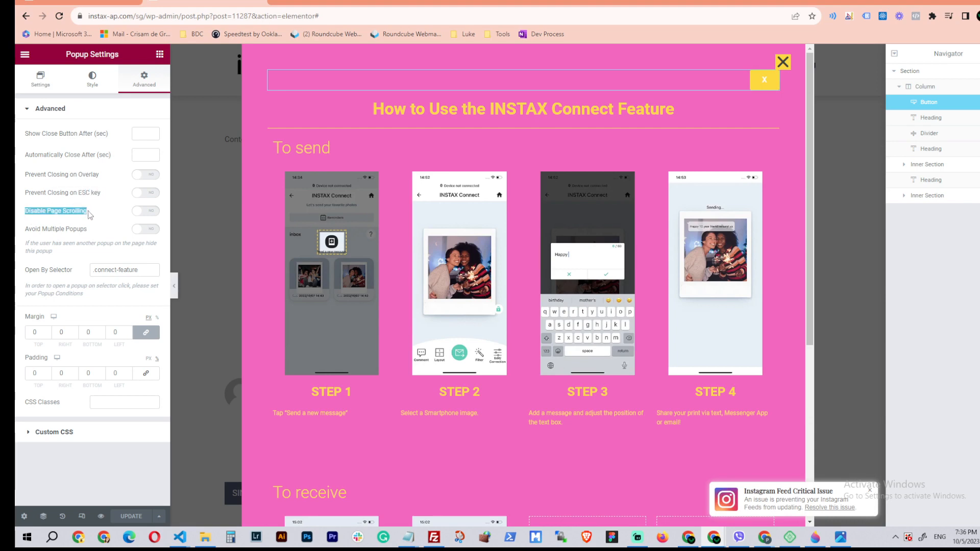
mouse_move(147, 215)
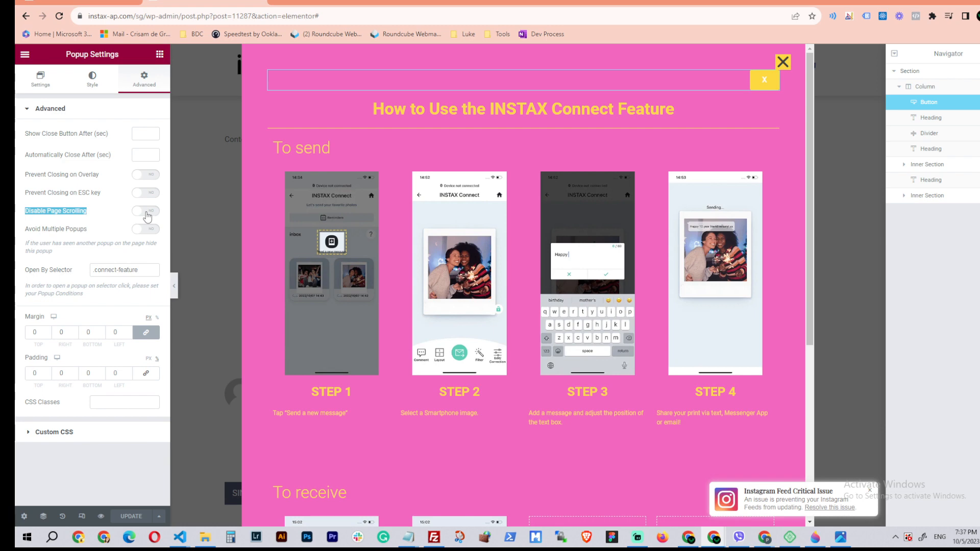
mouse_move(103, 214)
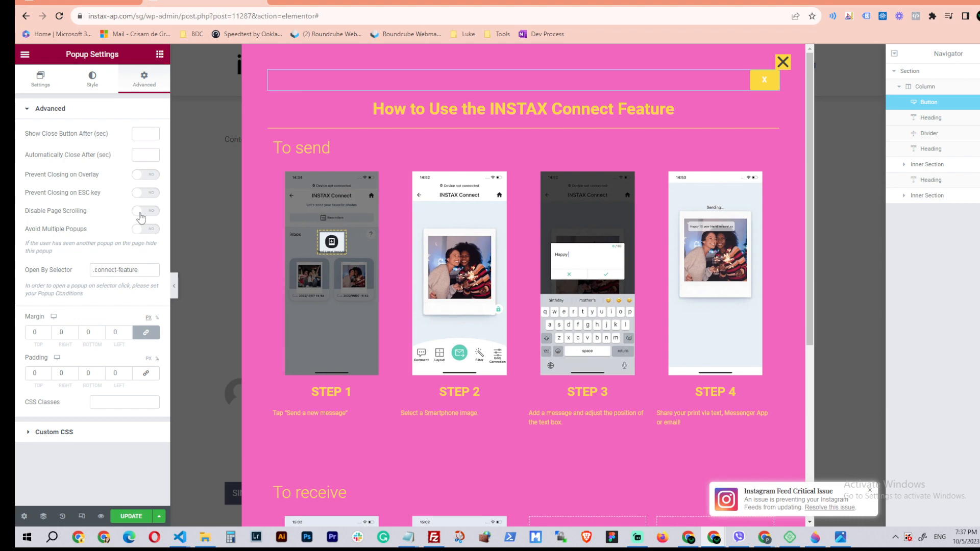
left_click(145, 210)
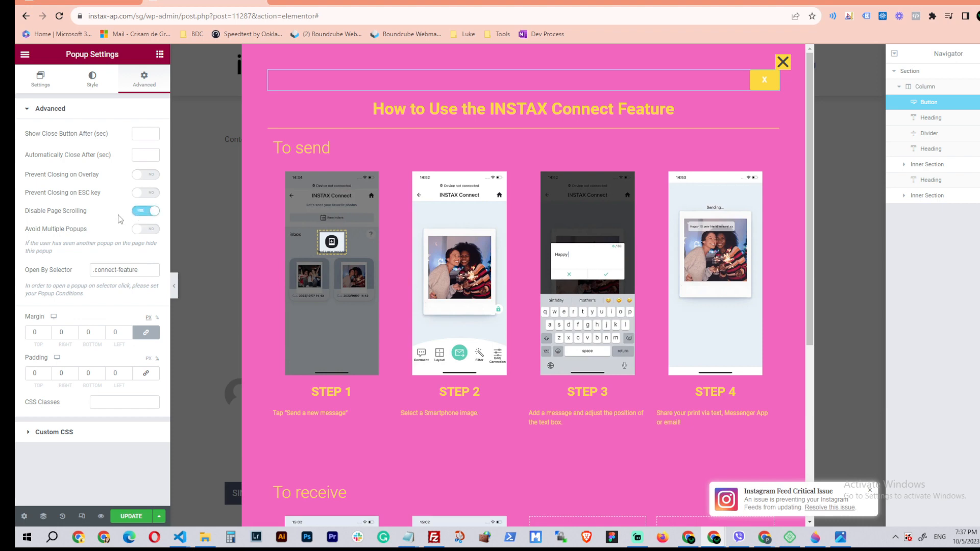
mouse_move(19, 215)
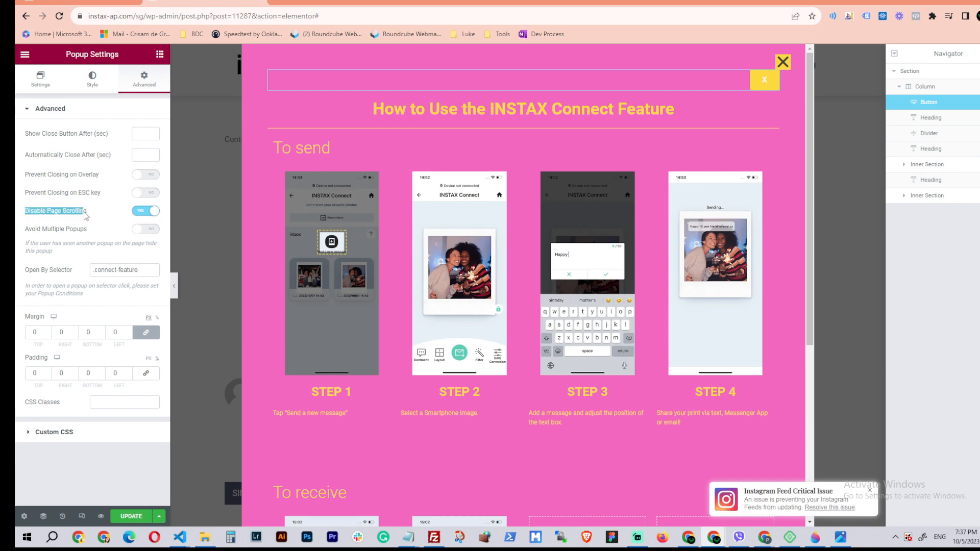
mouse_move(109, 217)
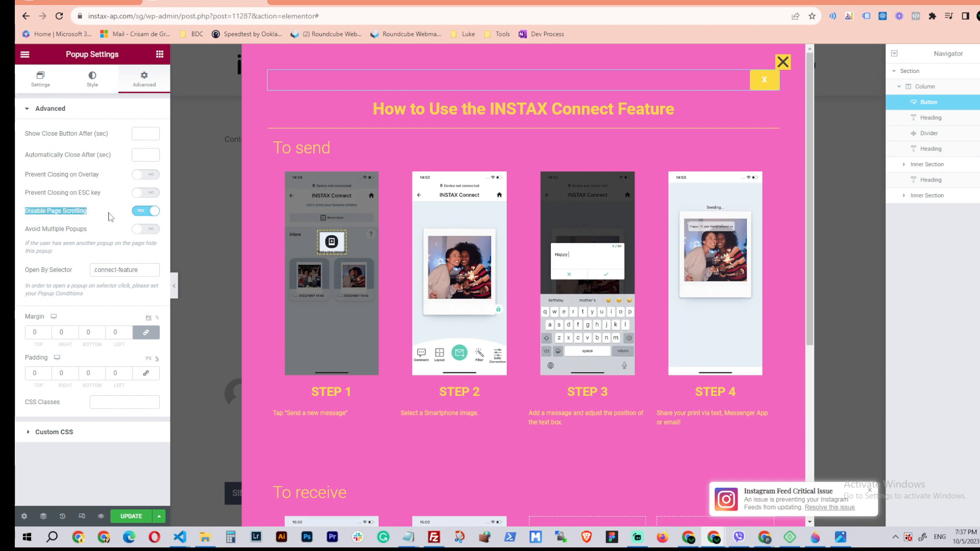
left_click(145, 210)
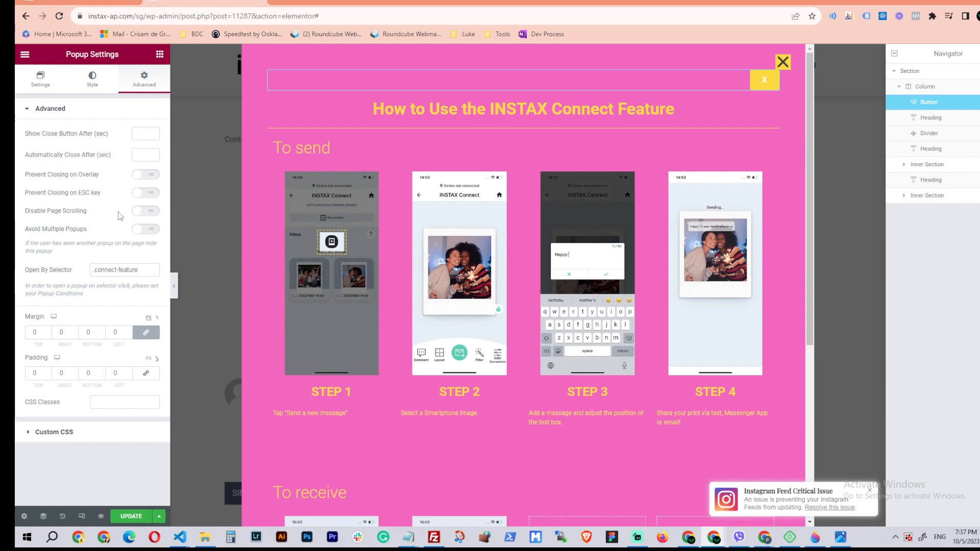
mouse_move(253, 302)
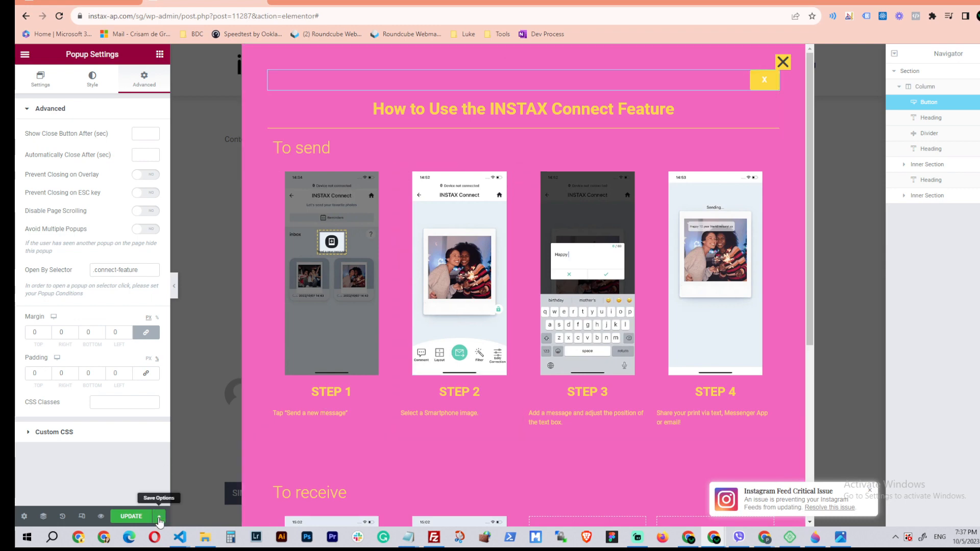
Open Display Conditions from the Update menu, showing the popup included on the Entire Site.
left_click(158, 516)
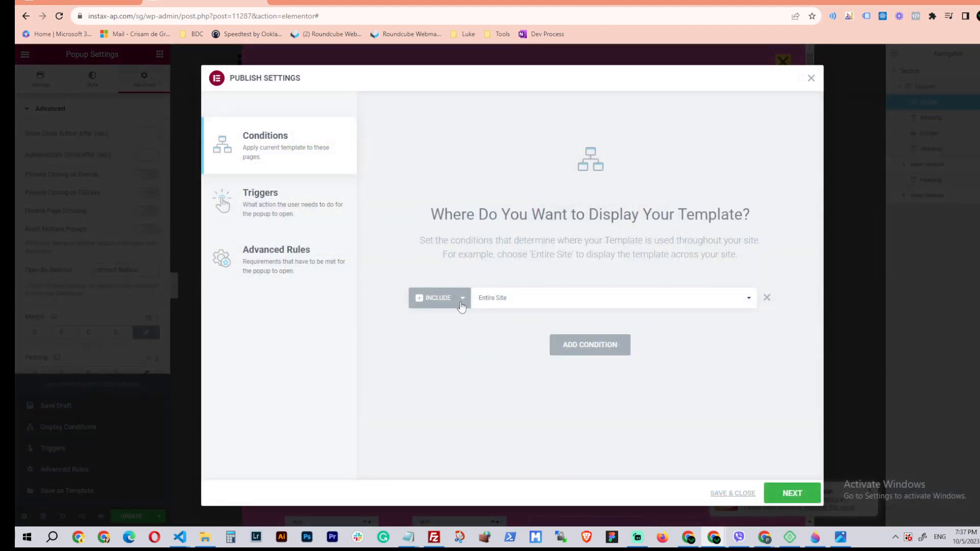
mouse_move(539, 310)
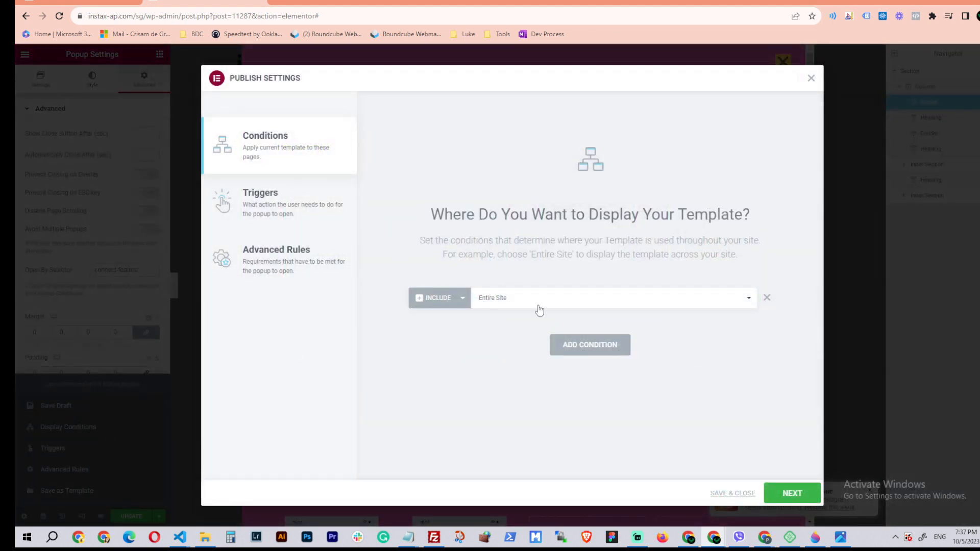
left_click(260, 193)
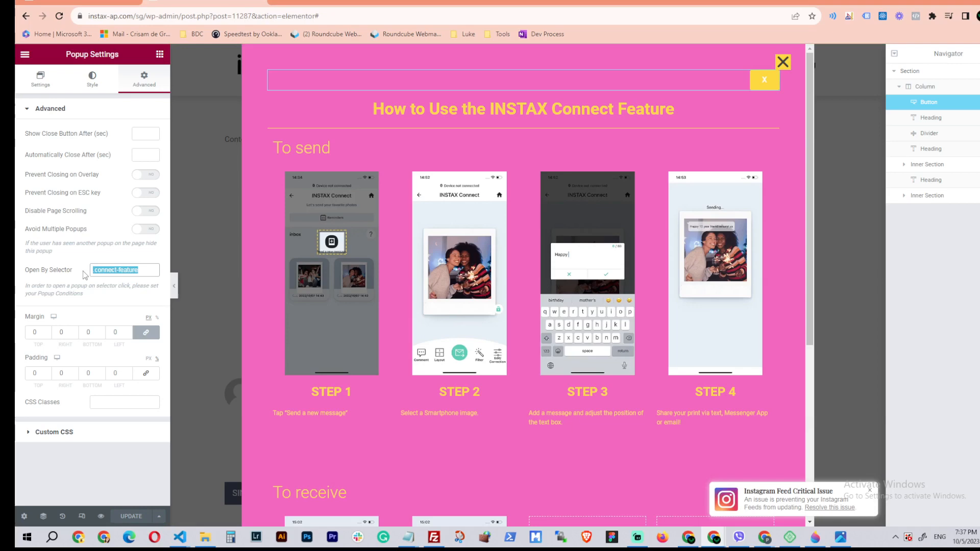
Review the connect-feature Open By Selector value, then return to the popup's layout settings.
left_click(124, 269)
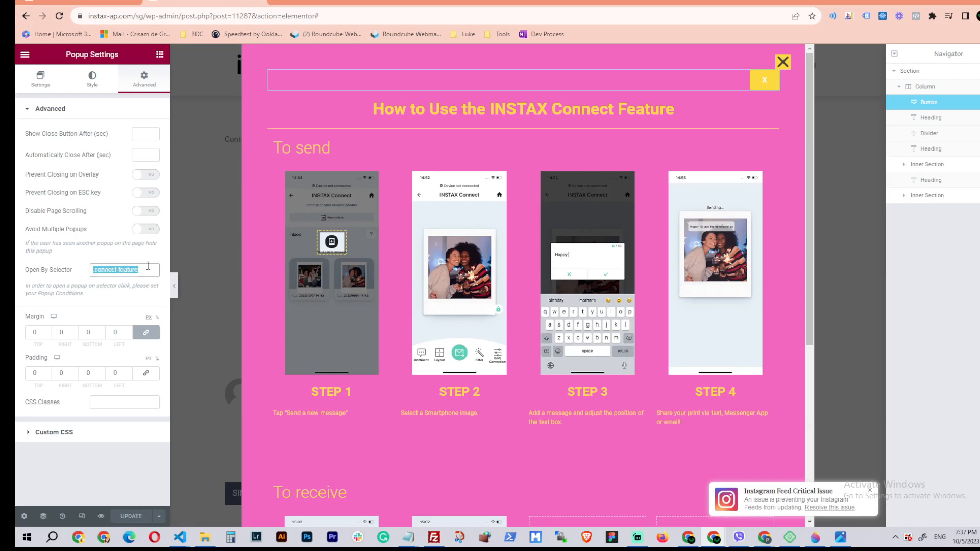
mouse_move(85, 271)
type(".")
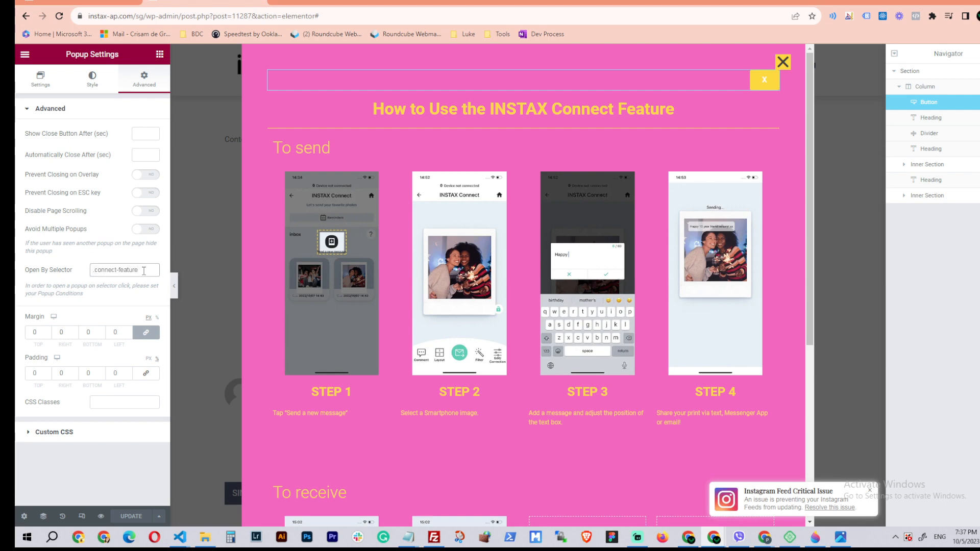
left_click(40, 80)
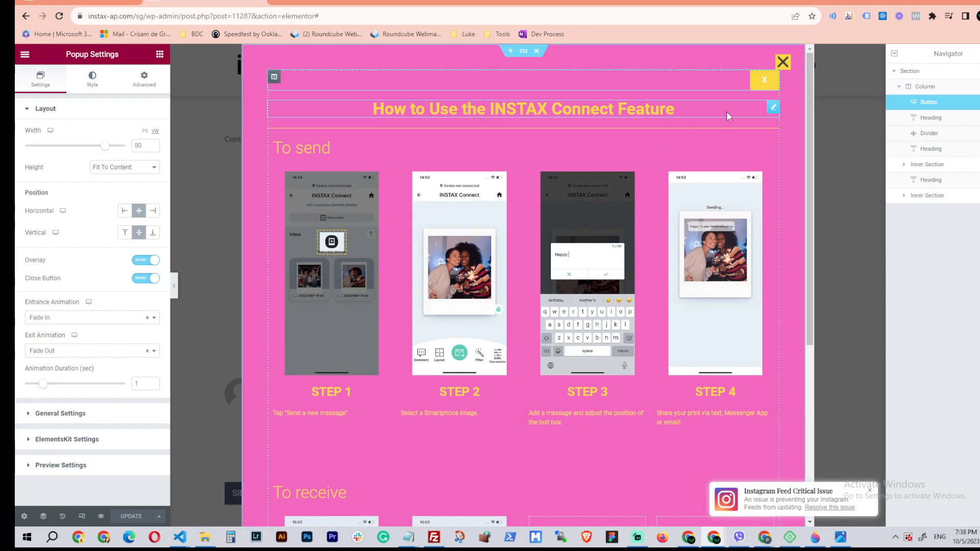
Delete the top search bar section and show the ElementsKit onepage scroll option in General settings.
right_click(764, 80)
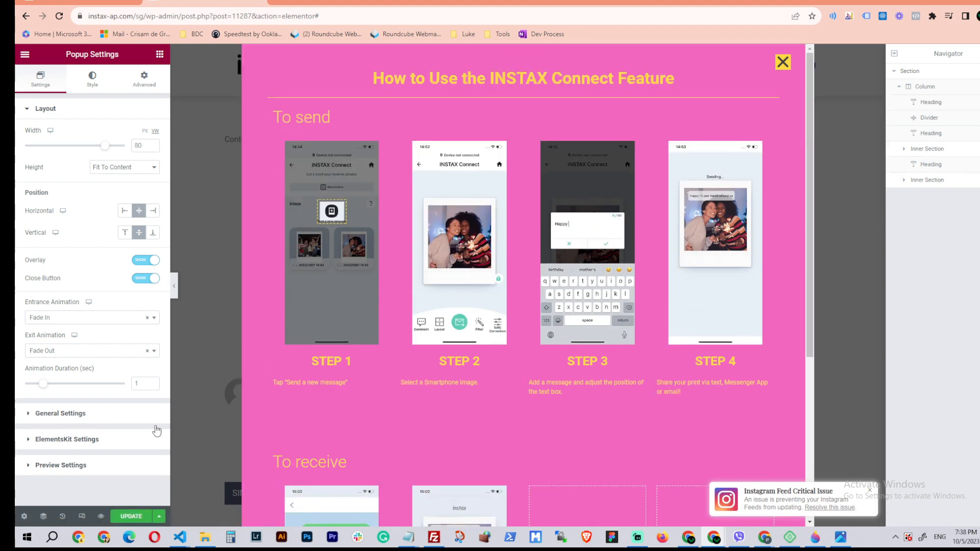
left_click(60, 413)
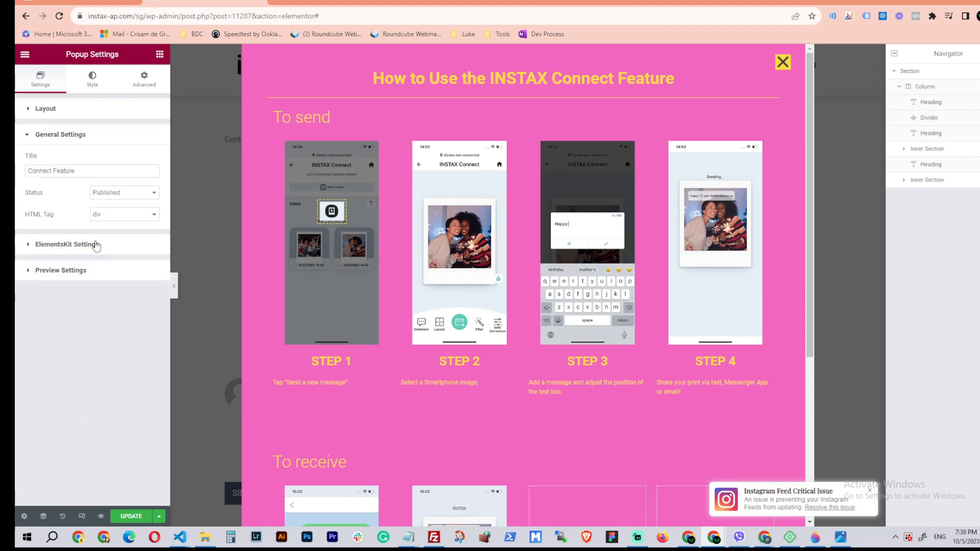
left_click(65, 244)
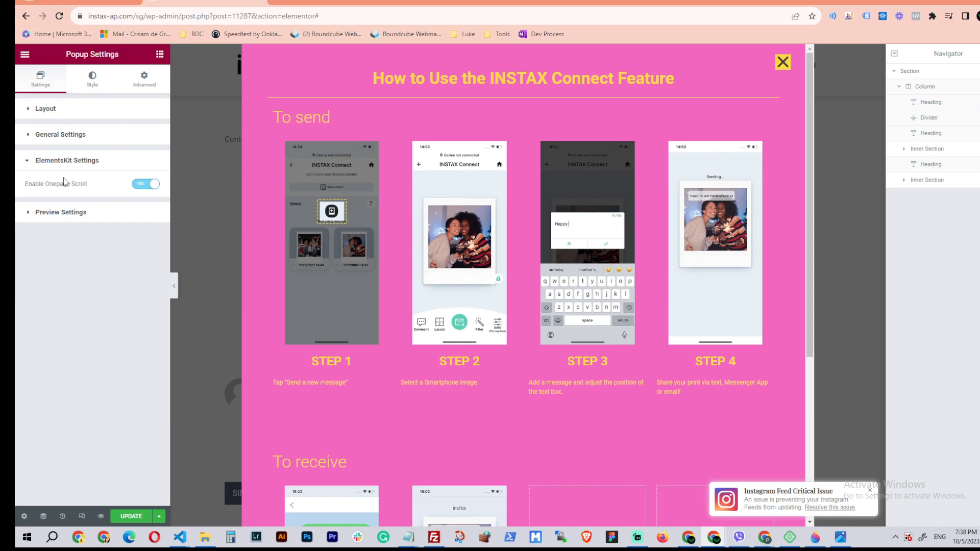
mouse_move(165, 199)
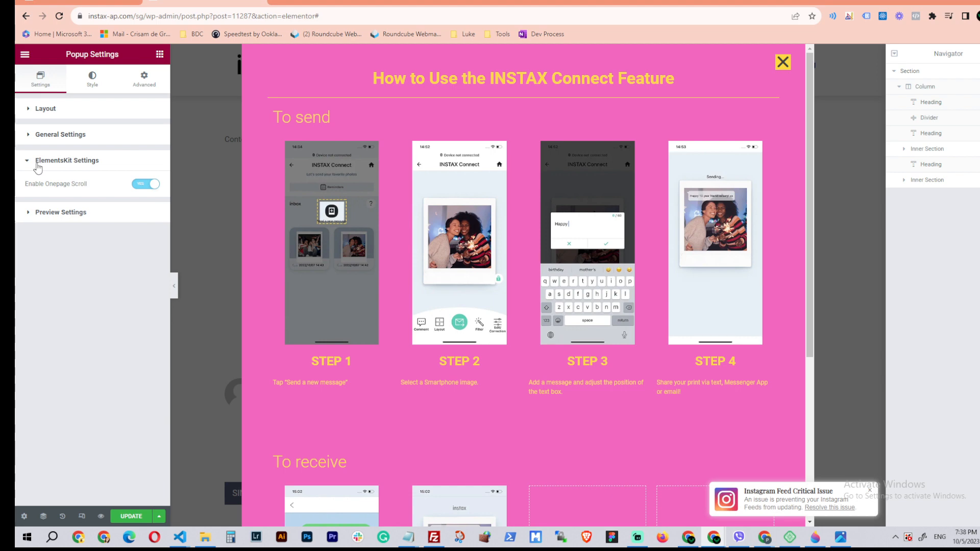
mouse_move(116, 183)
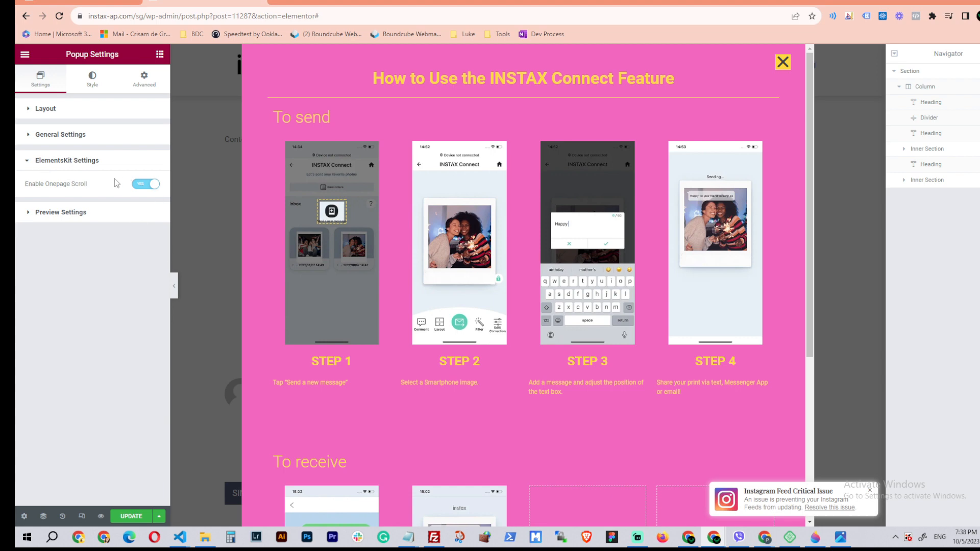
Look over the Preview settings and recheck the ElementsKit panel, leaving both collapsed.
left_click(60, 213)
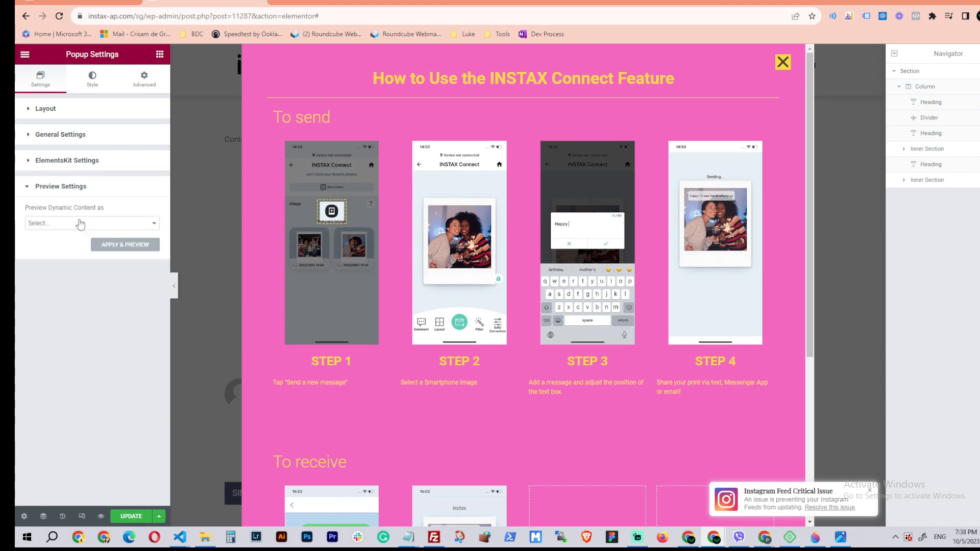
left_click(61, 188)
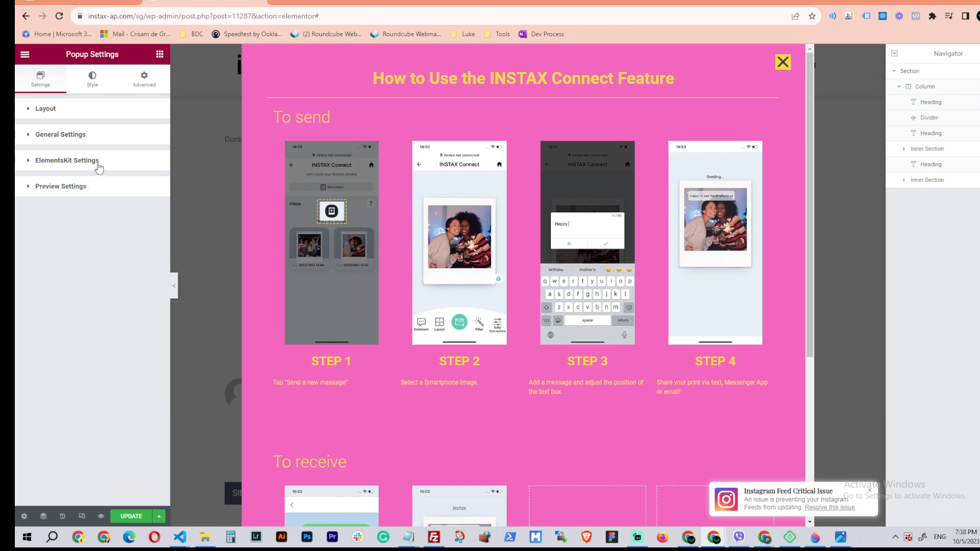
left_click(68, 160)
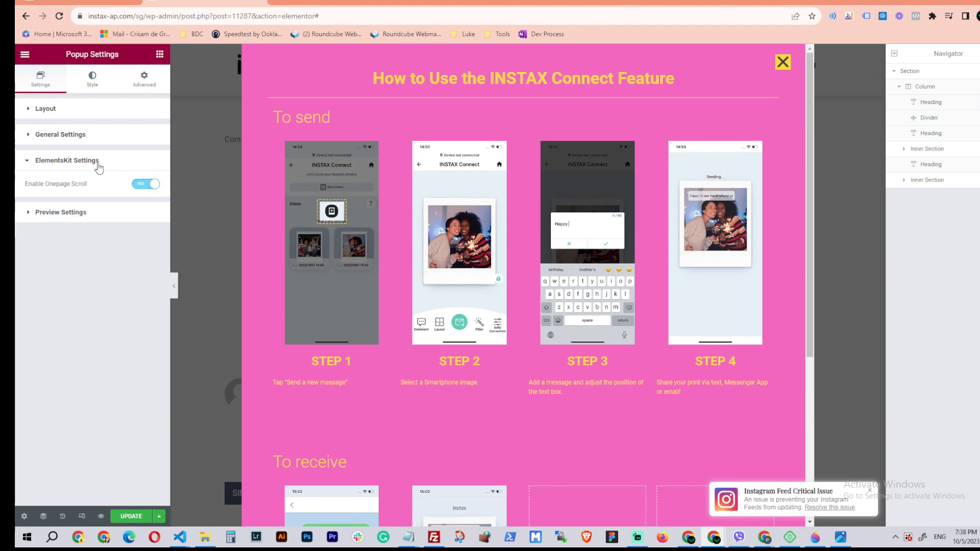
left_click(458, 241)
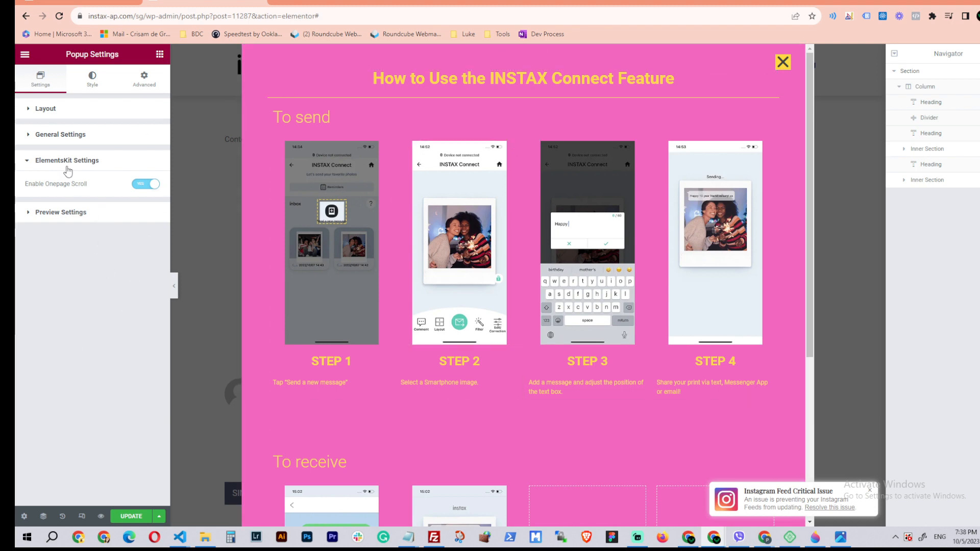
left_click(68, 160)
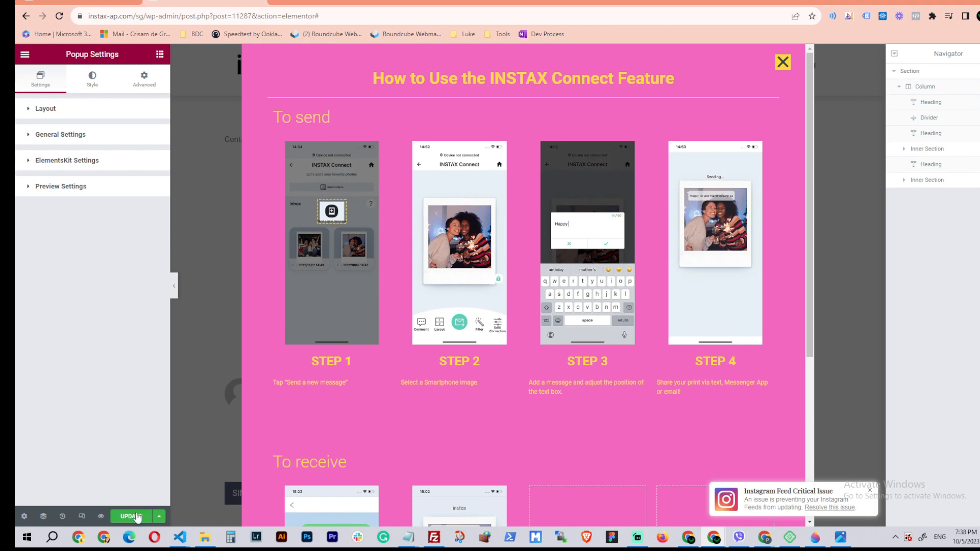
Update the popup and switch to the live INSTAX page in the incognito window.
left_click(131, 517)
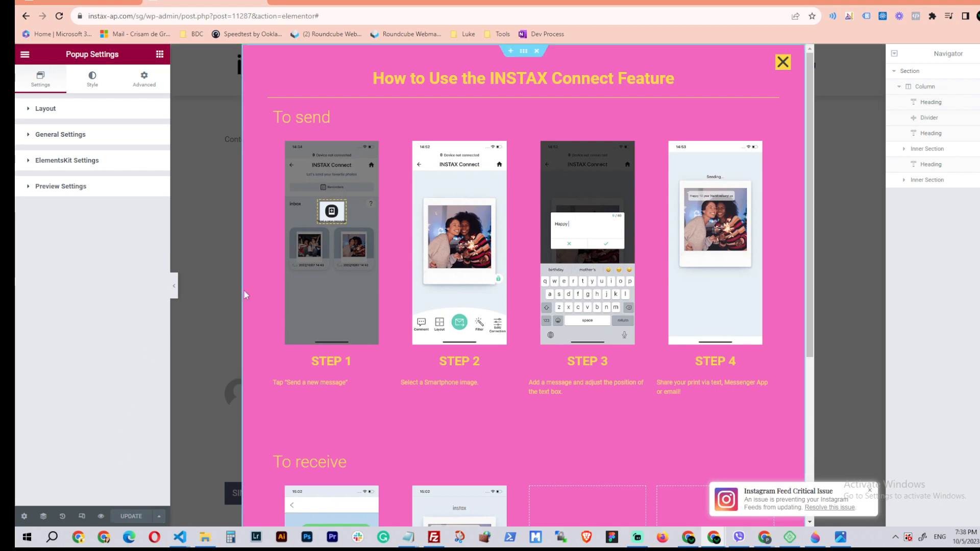
key("alt+tab")
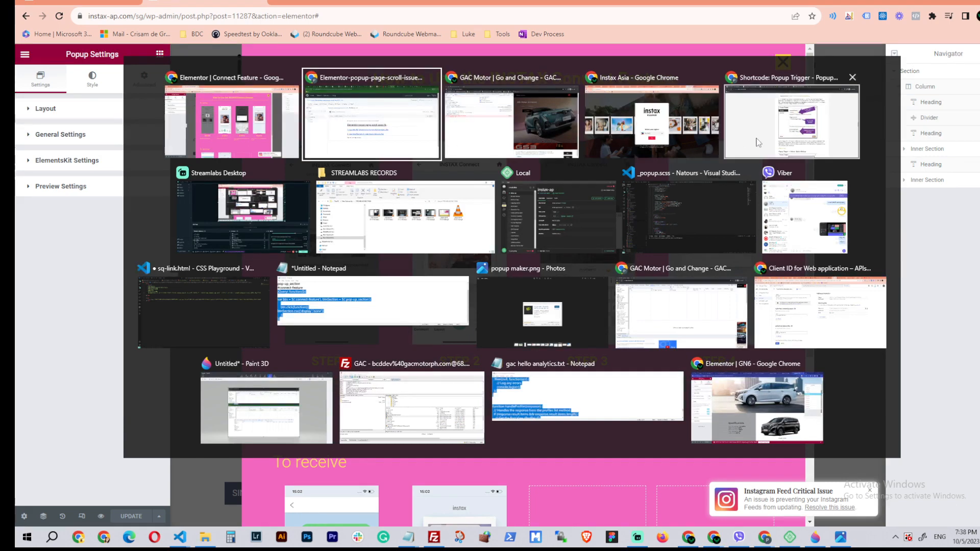
left_click(650, 119)
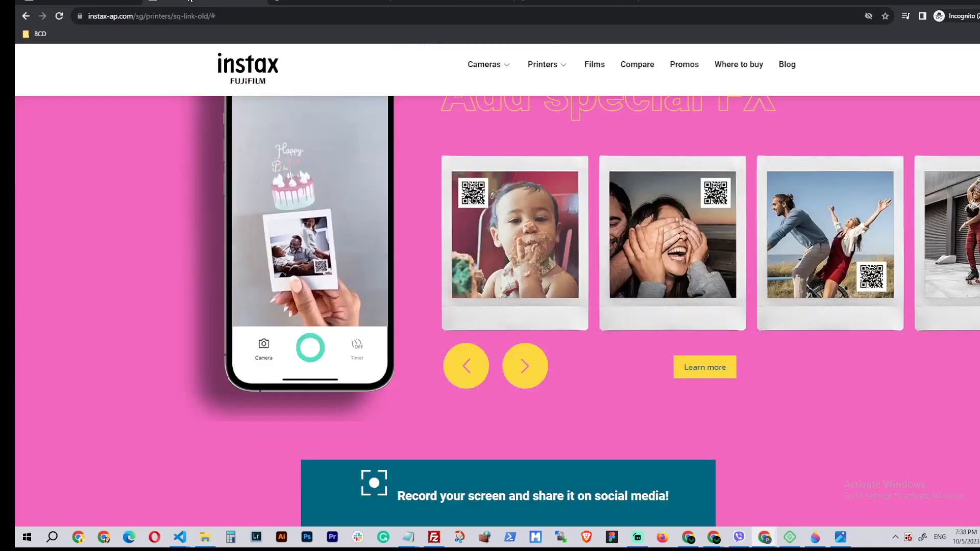
Open and close the How to Use INSTAX Connect popup via LEARN MORE without the page jumping to top.
scroll("down", 3)
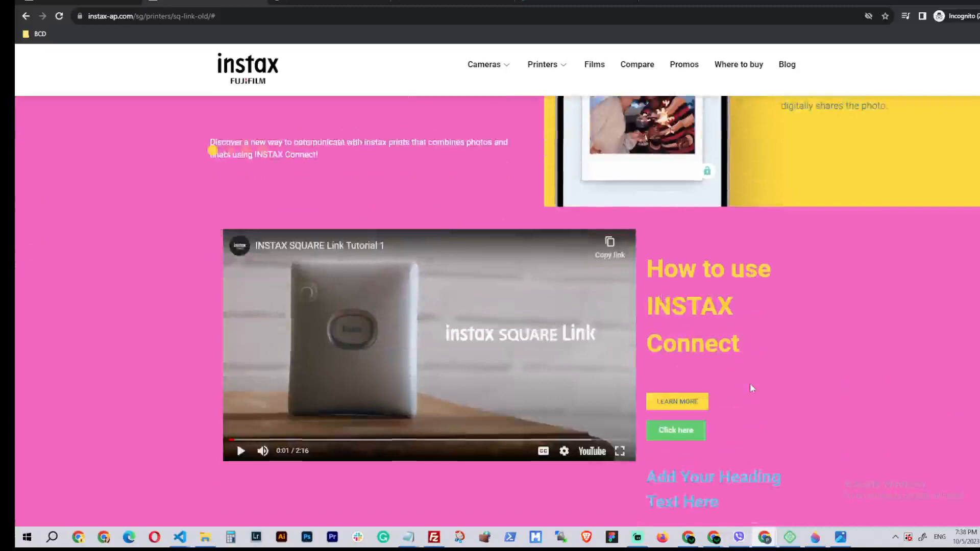
scroll("down", 3)
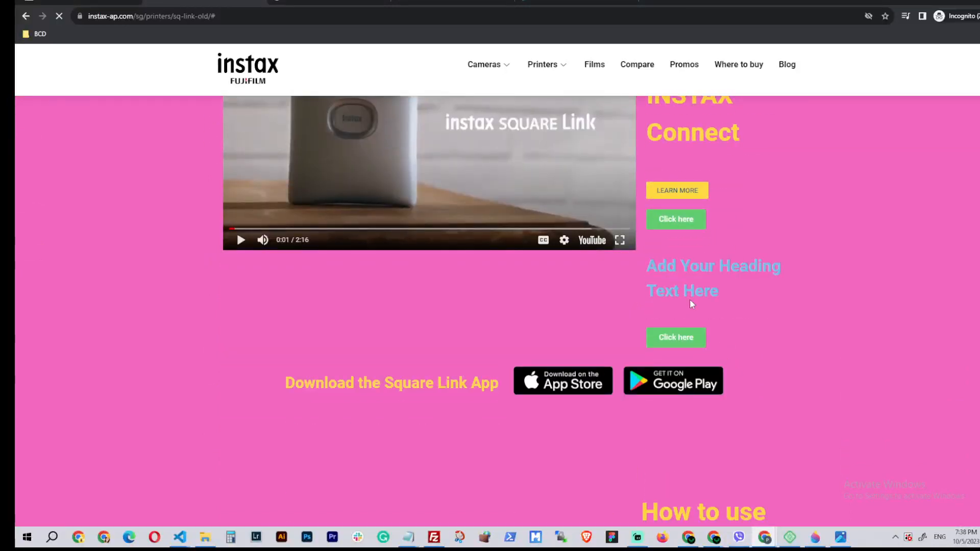
mouse_move(753, 277)
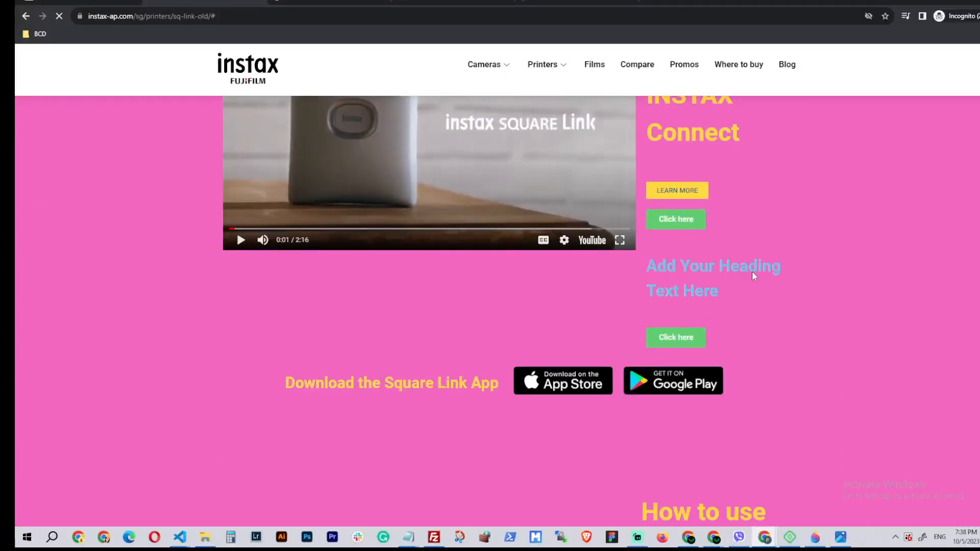
scroll("down", 3)
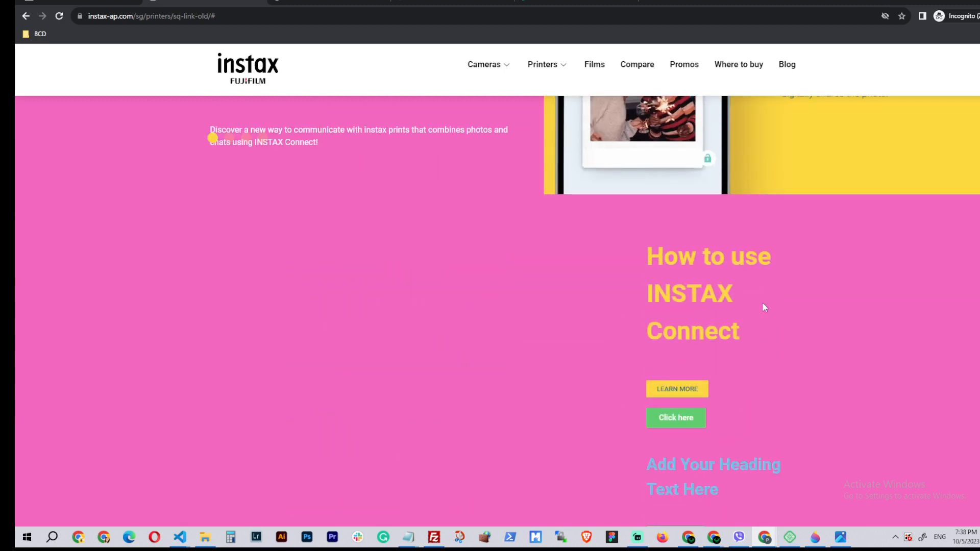
scroll("down", 3)
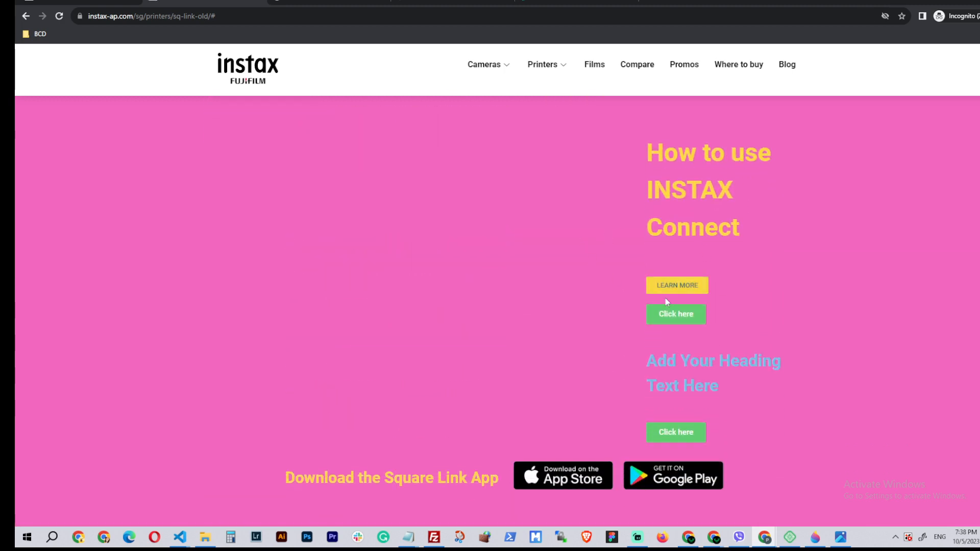
mouse_move(710, 375)
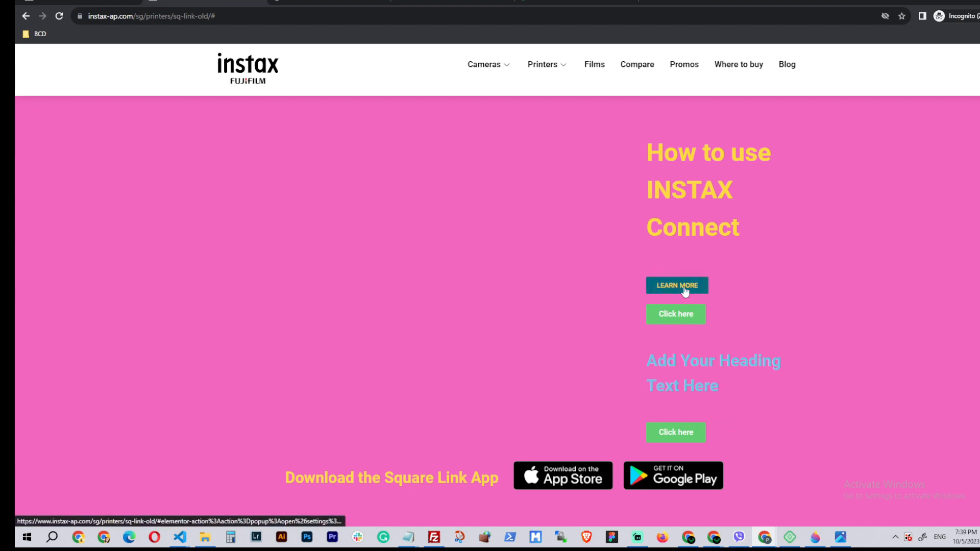
left_click(677, 285)
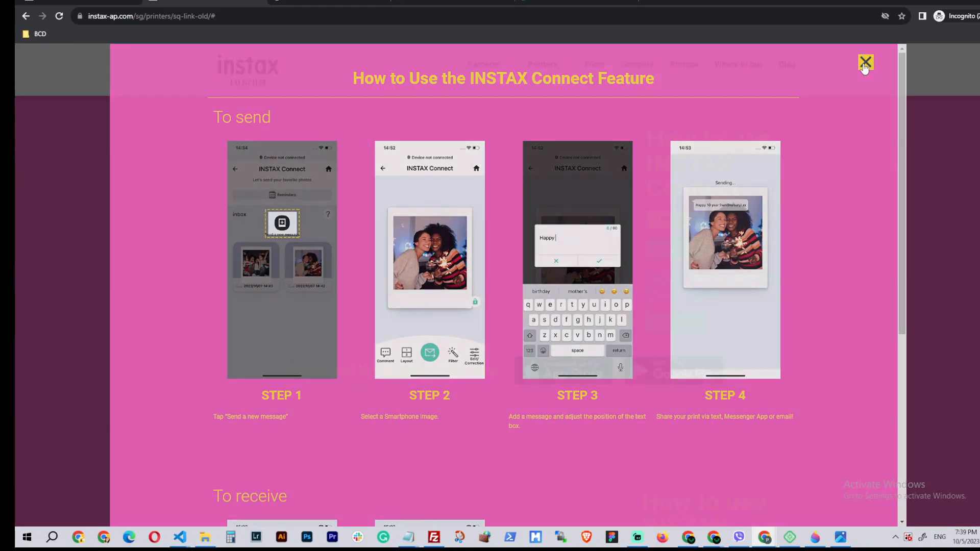
left_click(866, 64)
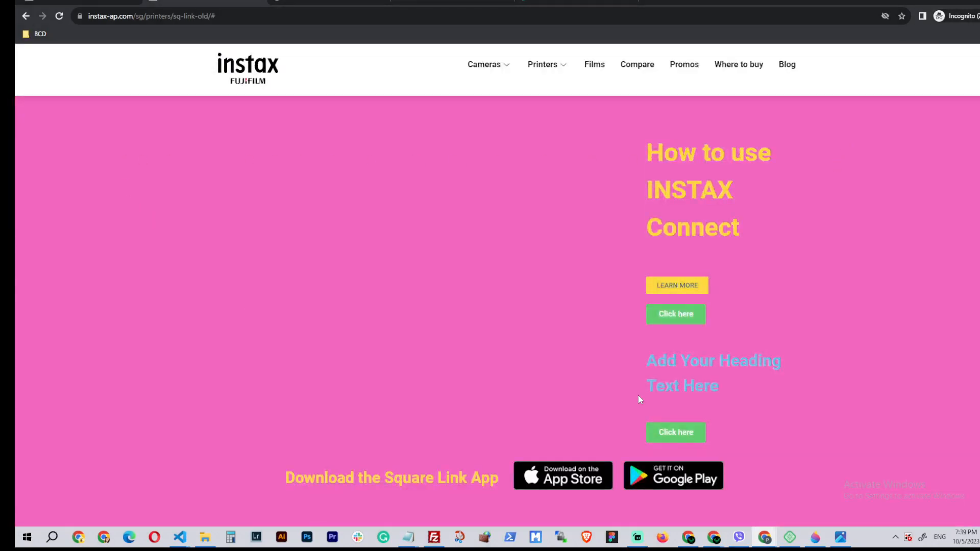
mouse_move(367, 269)
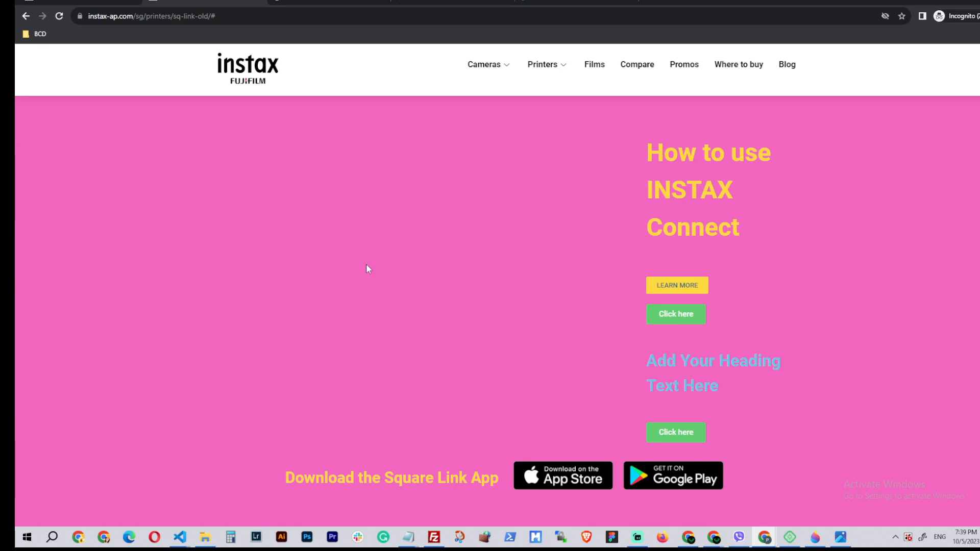
mouse_move(208, 320)
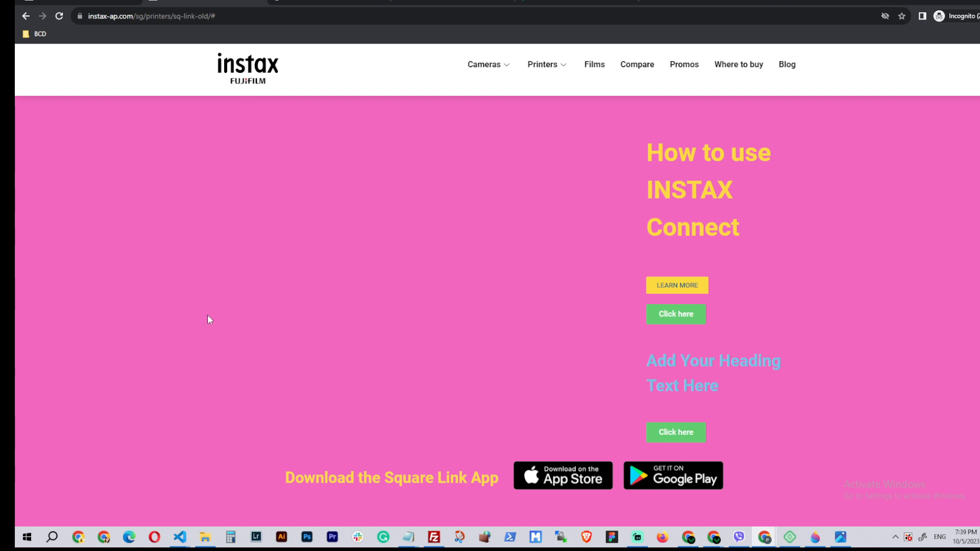
mouse_move(271, 377)
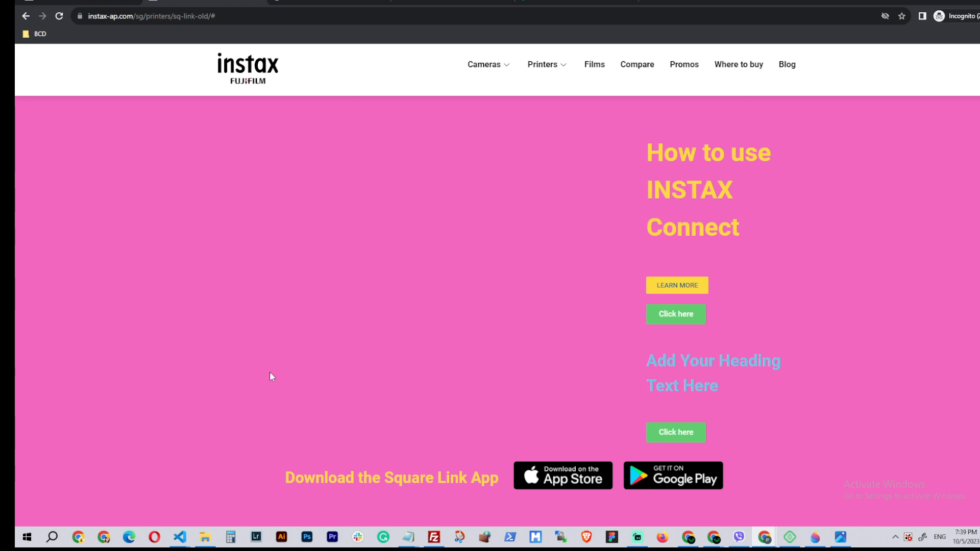
mouse_move(208, 338)
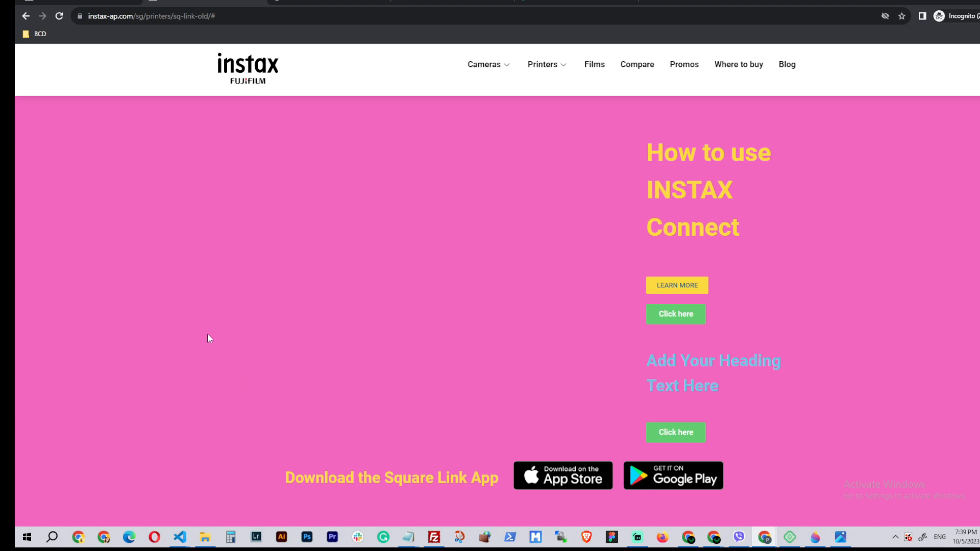
mouse_move(210, 285)
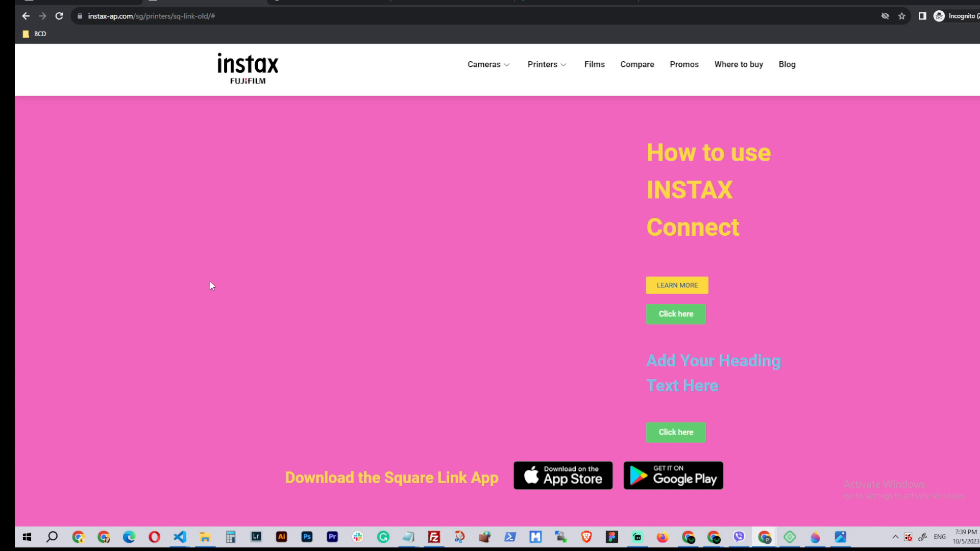
mouse_move(811, 279)
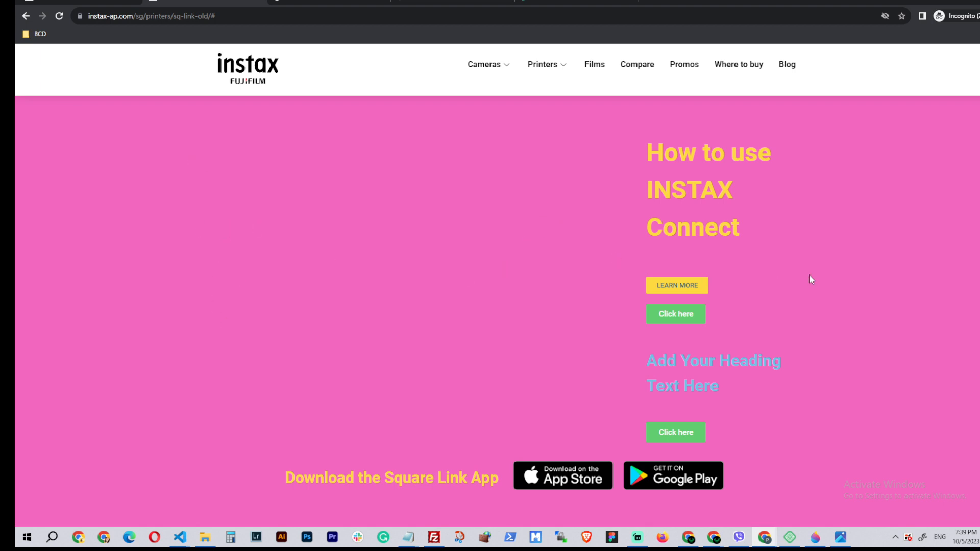
key("alt+tab")
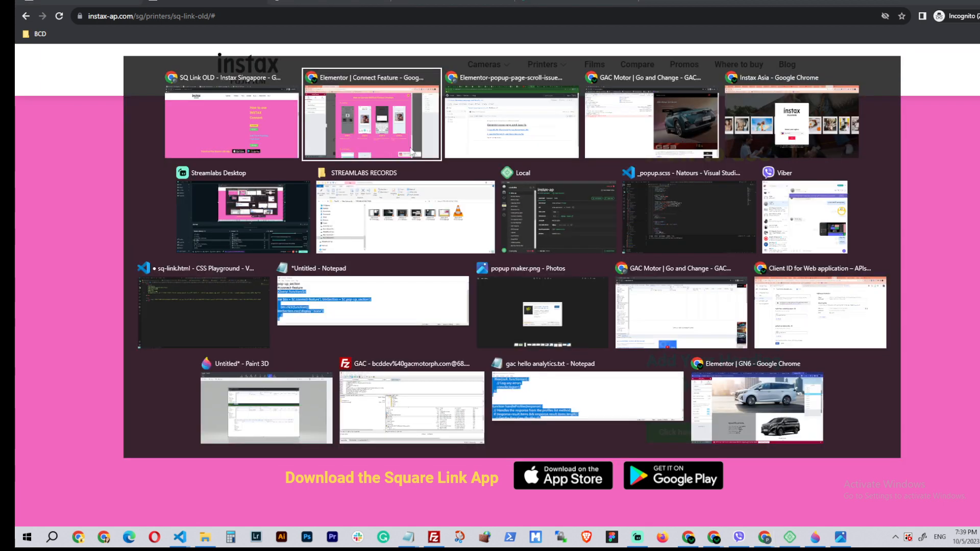